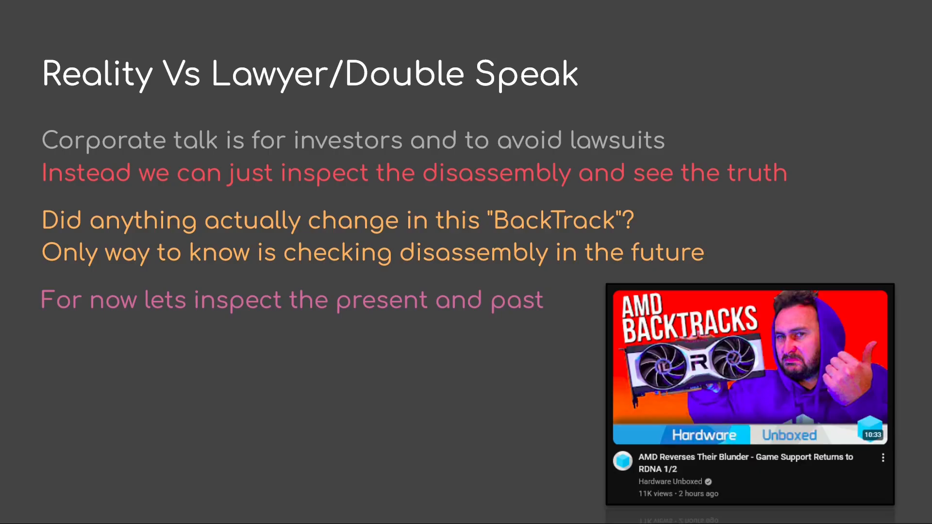
{"action": "key", "text": "Right"}
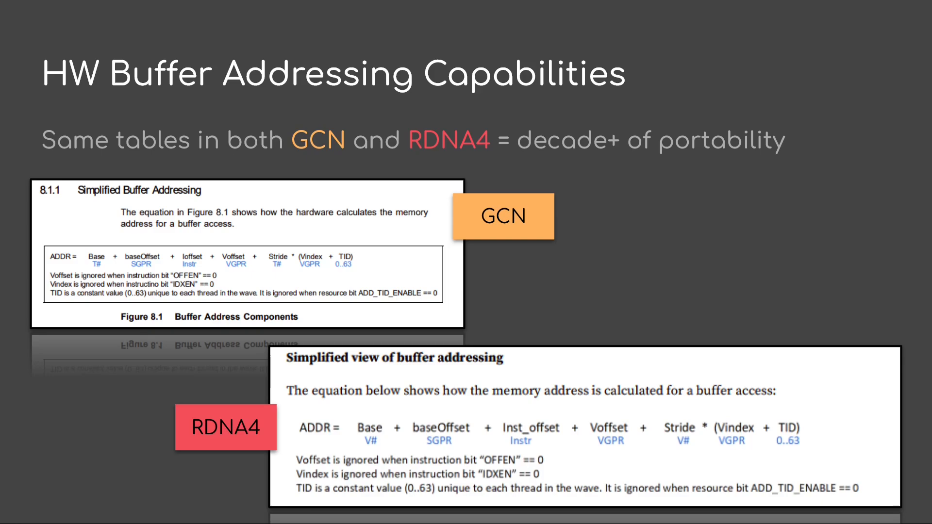
{"action": "key", "text": "Right"}
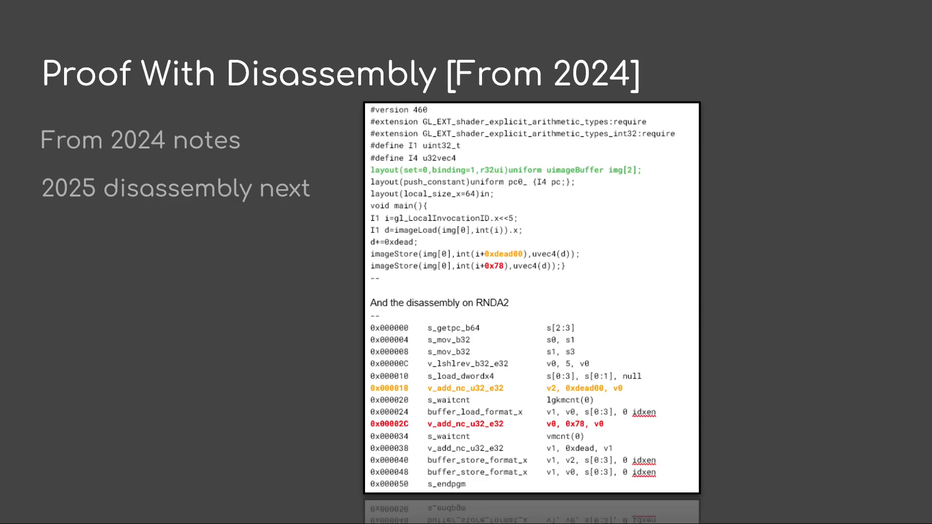
{"action": "key", "text": "Right"}
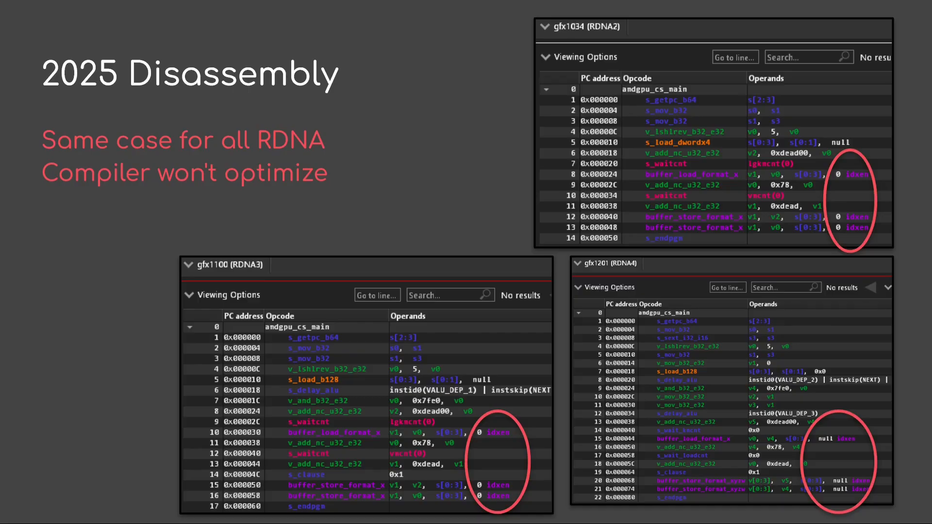